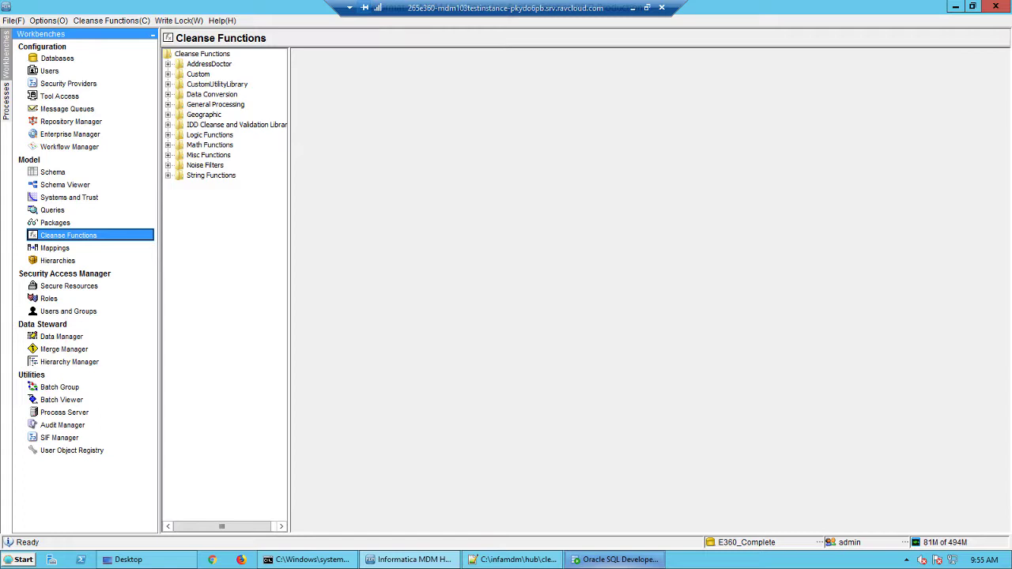
mouse_move(657, 404)
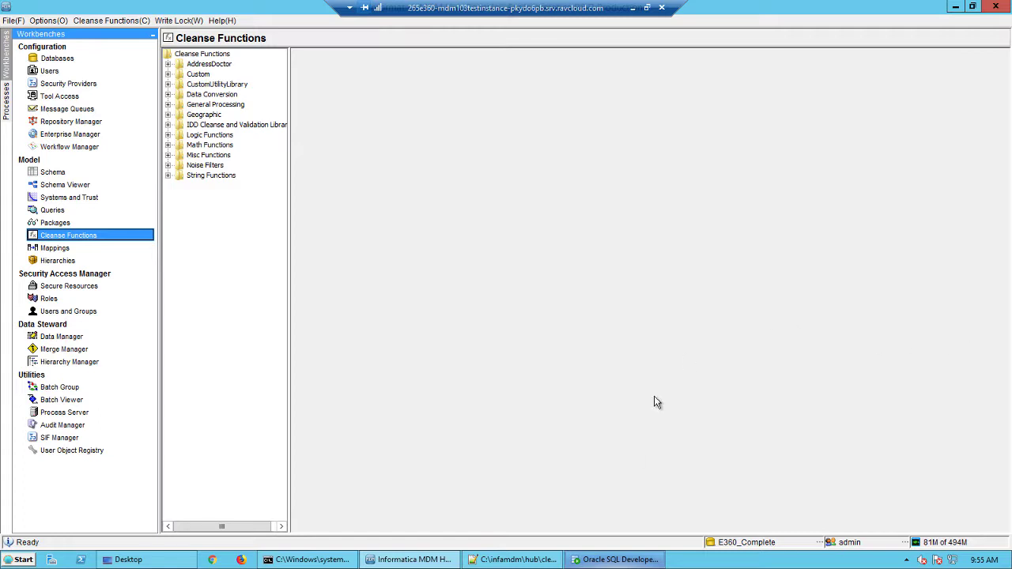
mouse_move(221, 57)
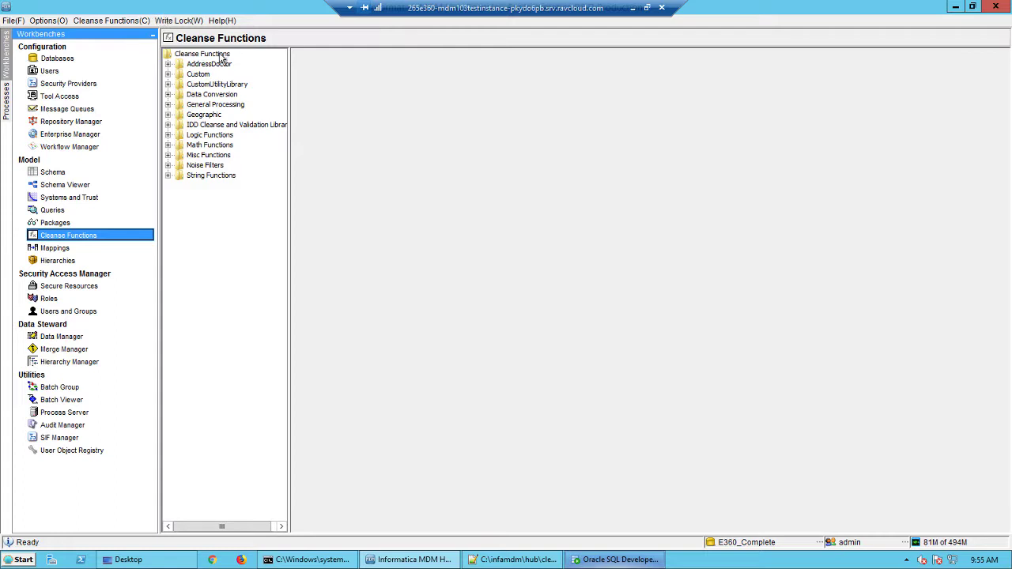
Add a user library named Demo under Cleanse Functions.
right_click(202, 53)
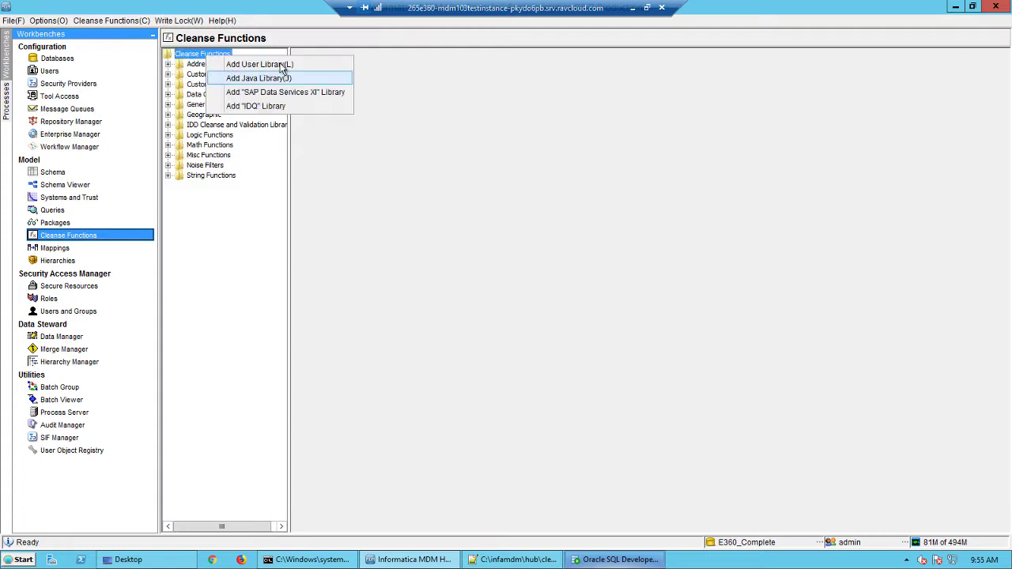
click(259, 63)
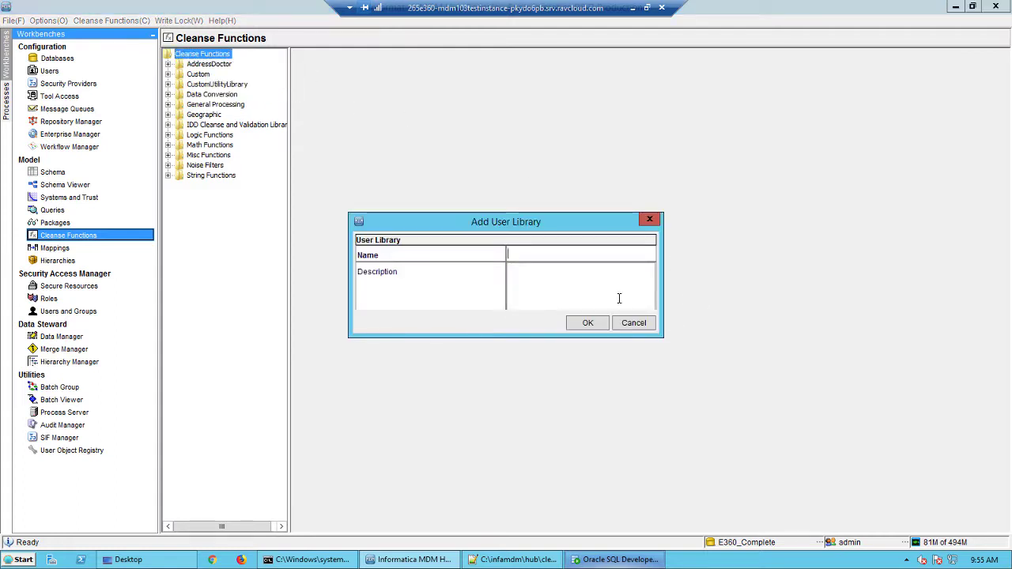
text(Demo)
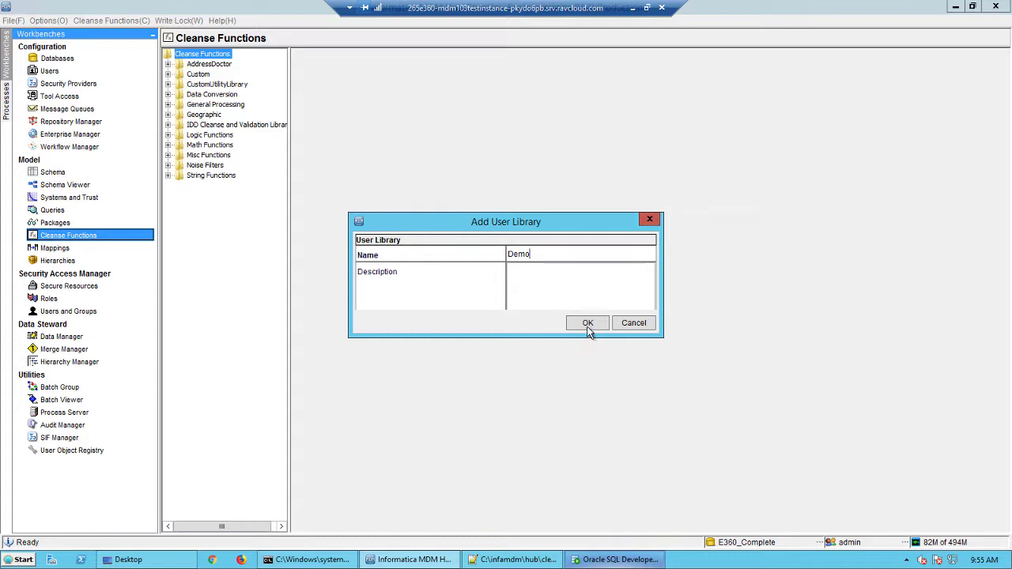
click(587, 323)
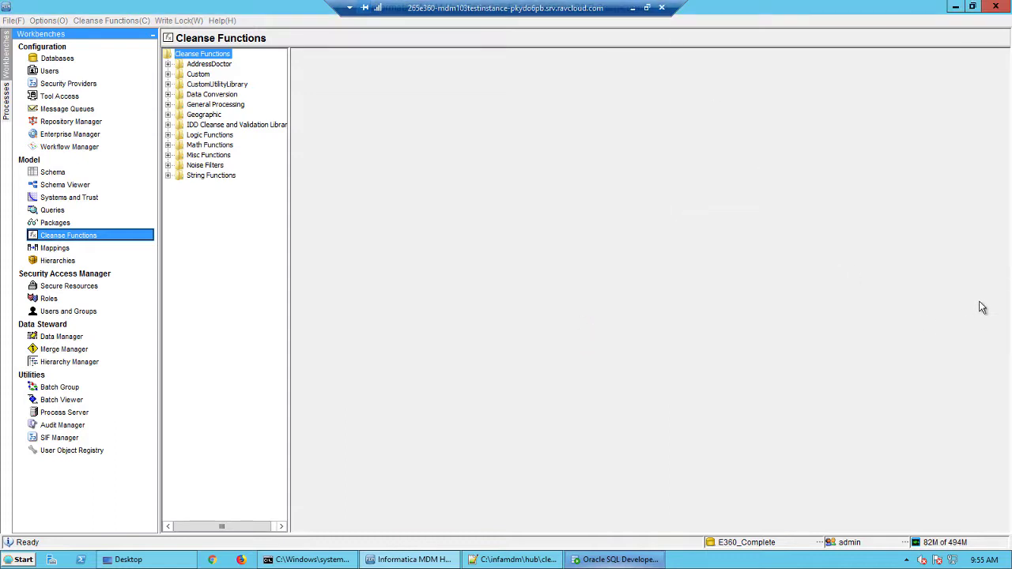
mouse_move(761, 206)
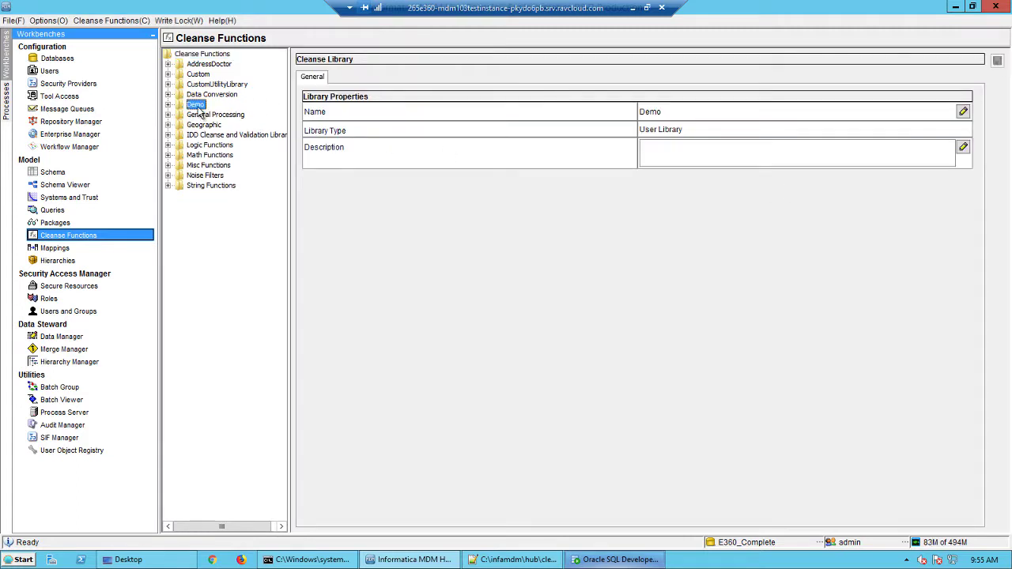
Add a cleanse list named CL_MyList to the Demo library and select it.
right_click(196, 104)
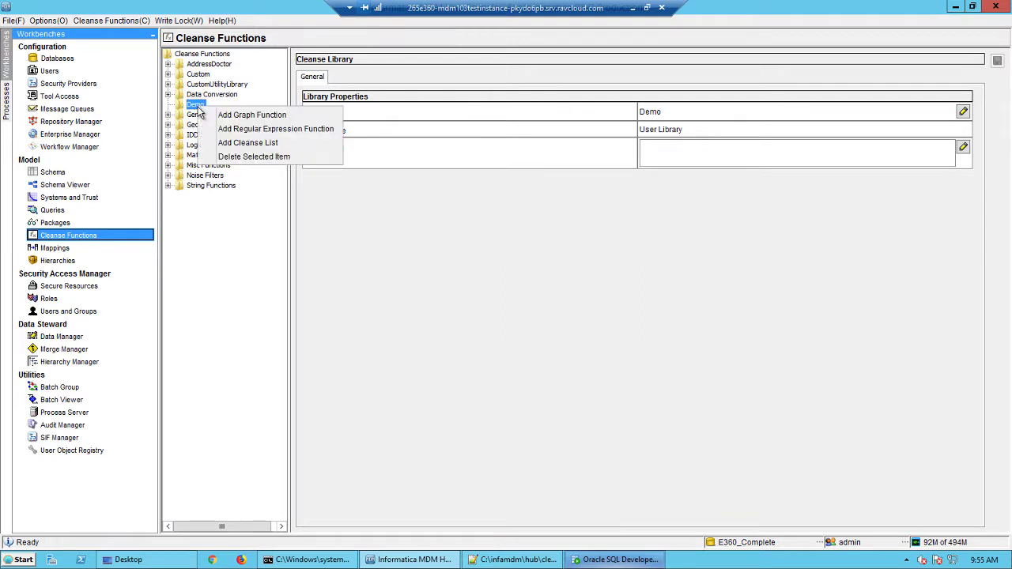
mouse_move(248, 142)
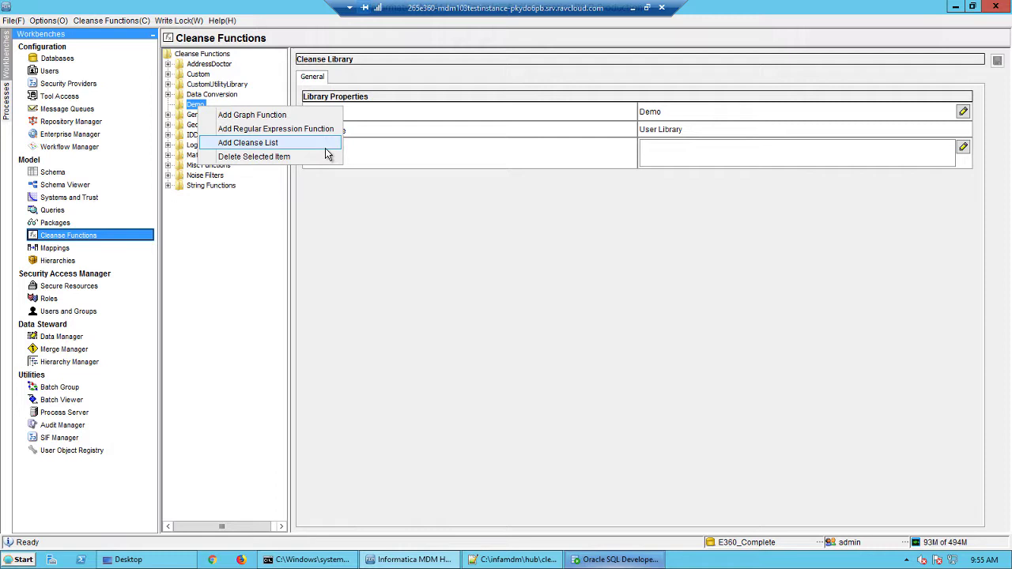
click(249, 142)
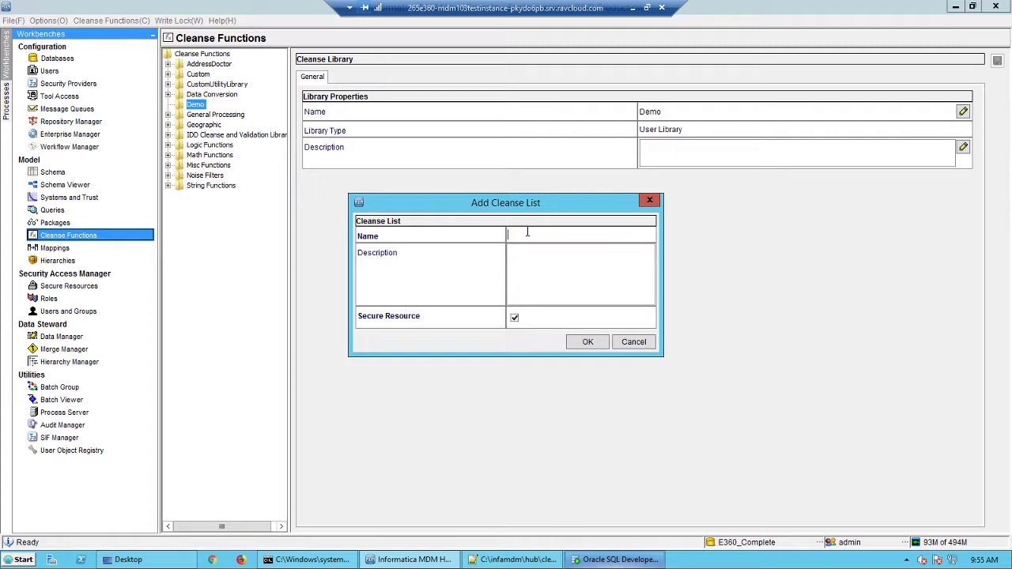
text(CL_)
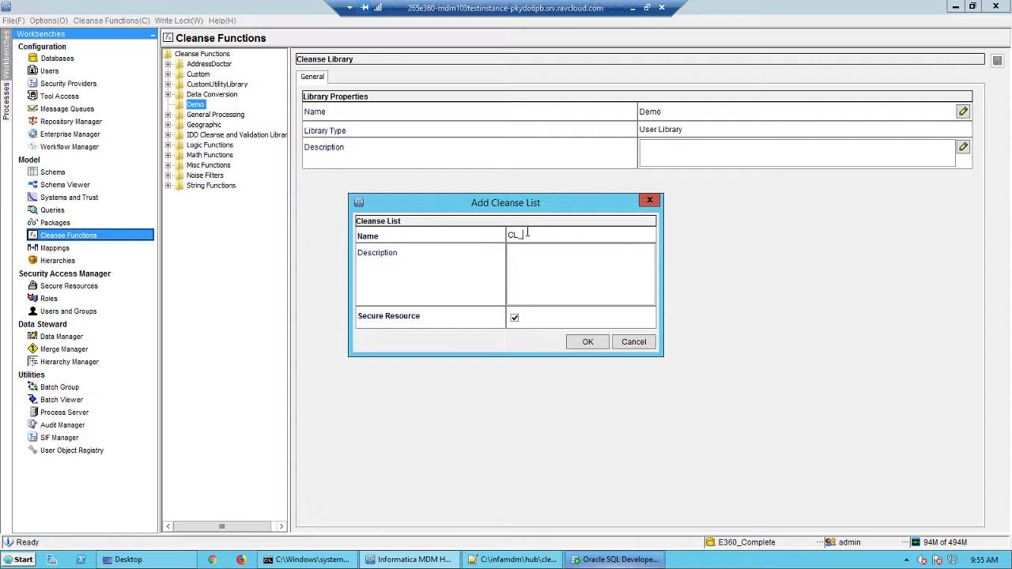
text(M)
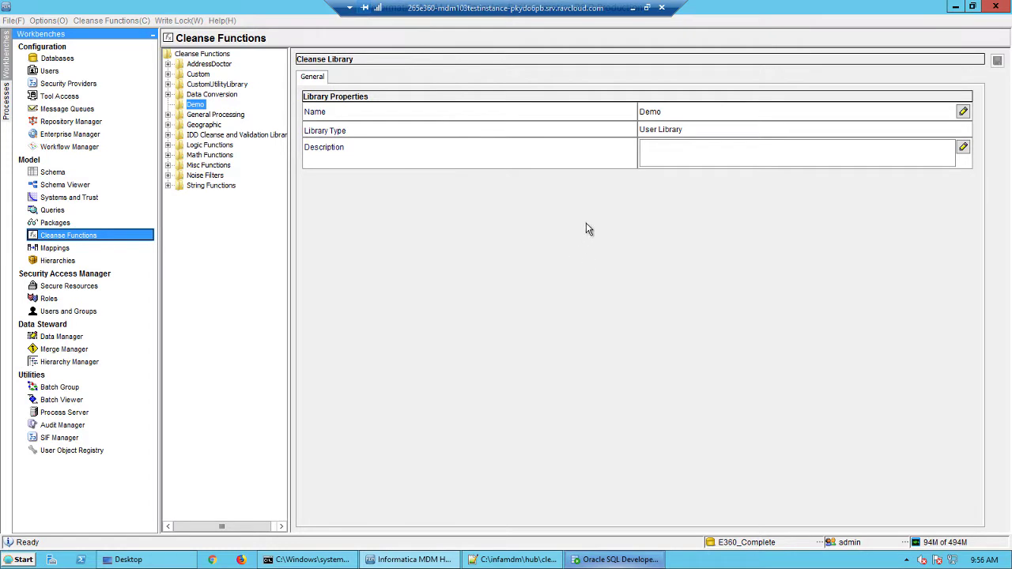
click(214, 114)
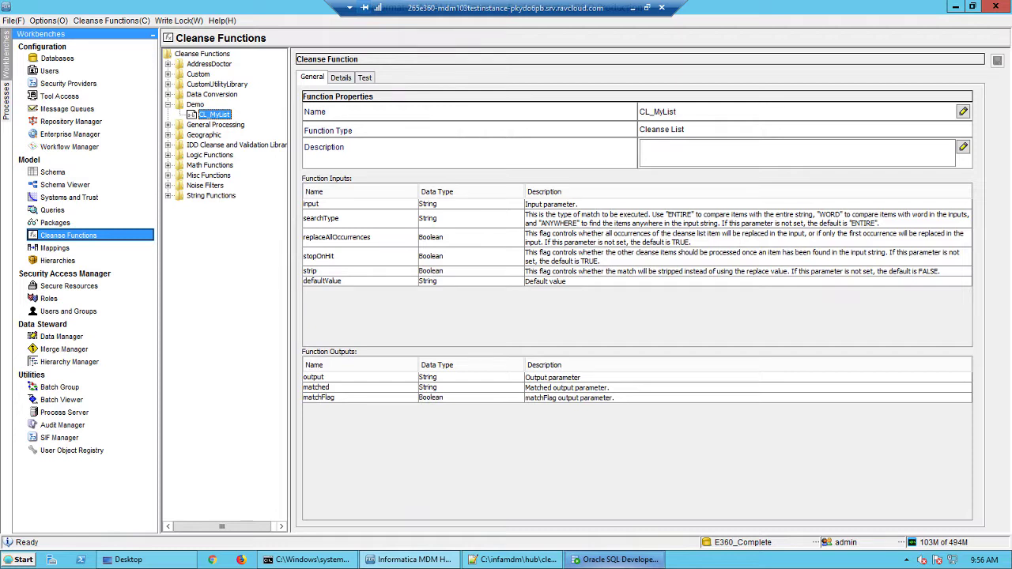
mouse_move(351, 115)
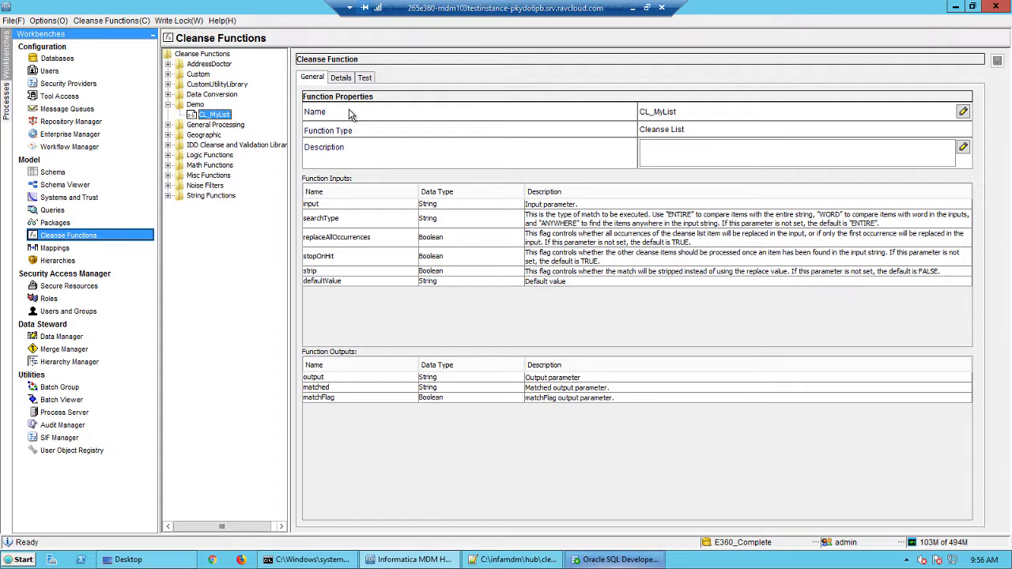
View CL_MyList's match string details, starting and then cancelling the Import Match Strings wizard.
click(340, 77)
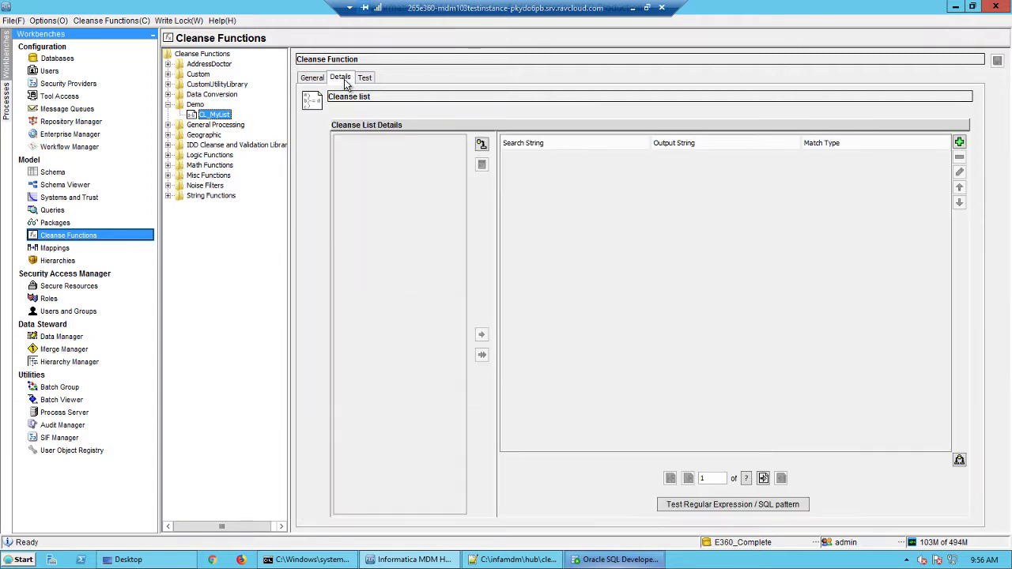
mouse_move(544, 193)
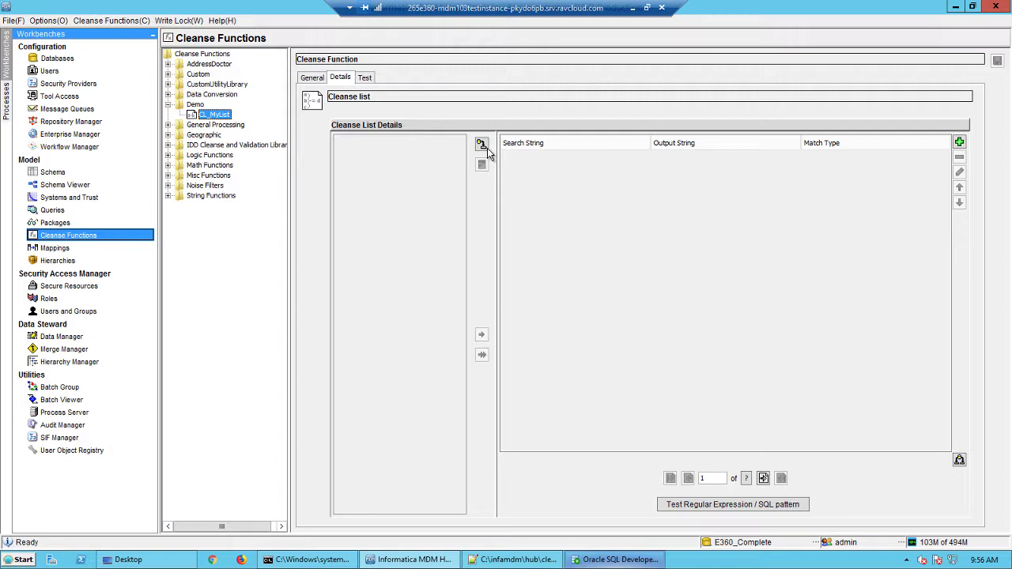
click(480, 144)
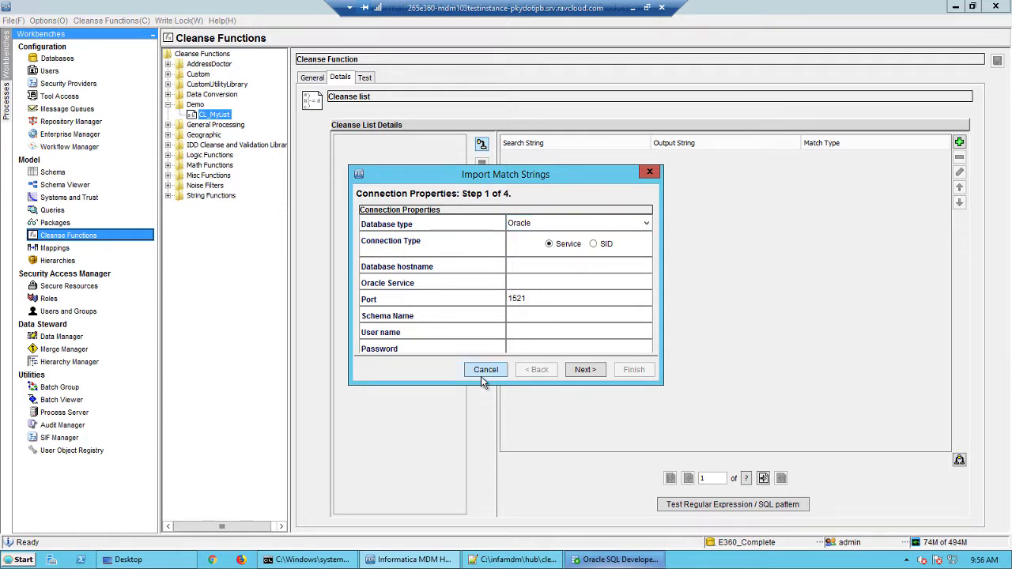
click(485, 370)
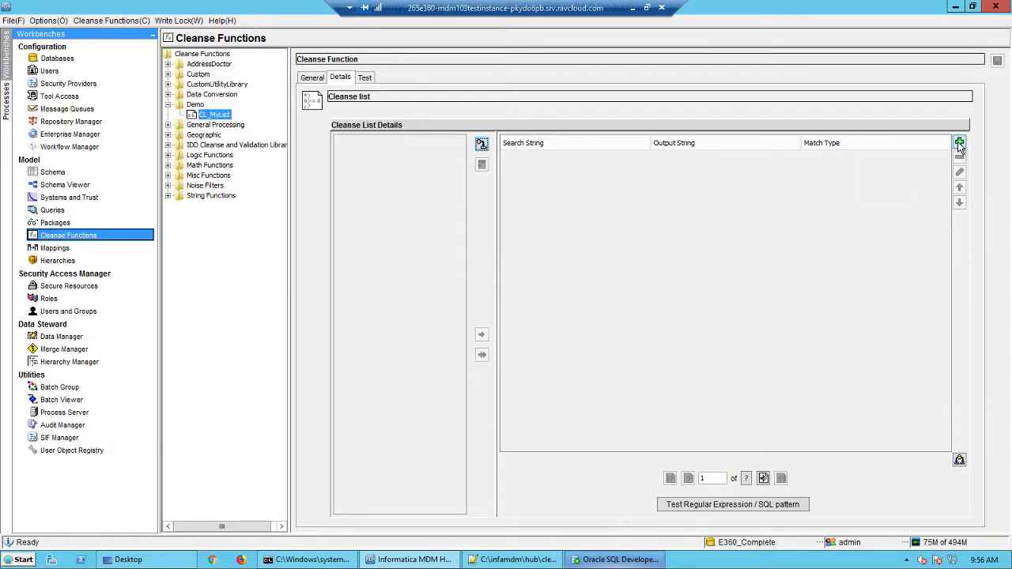
Add exact-match entries mapping Male and MaLe to output M.
click(959, 143)
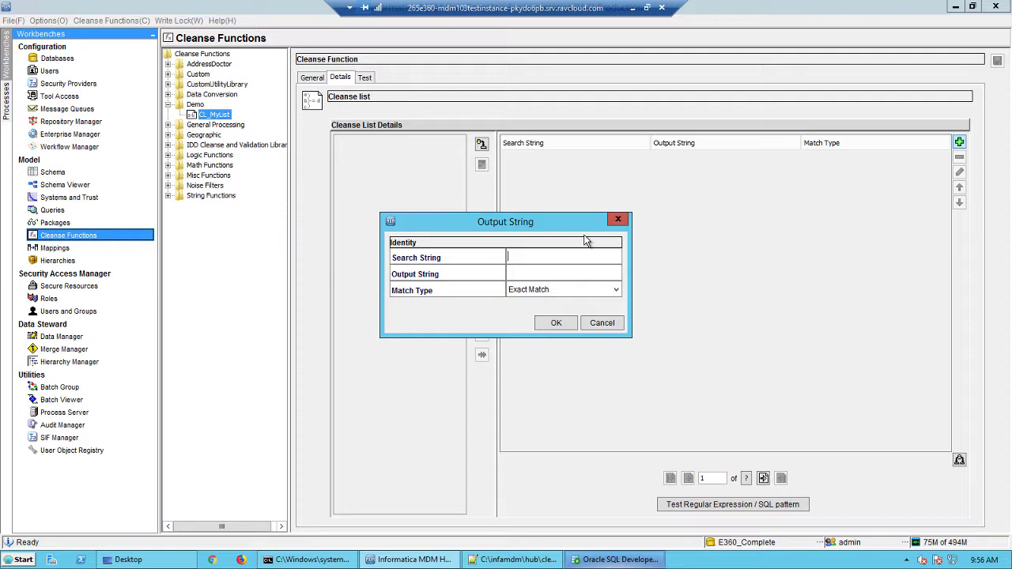
text(MAle)
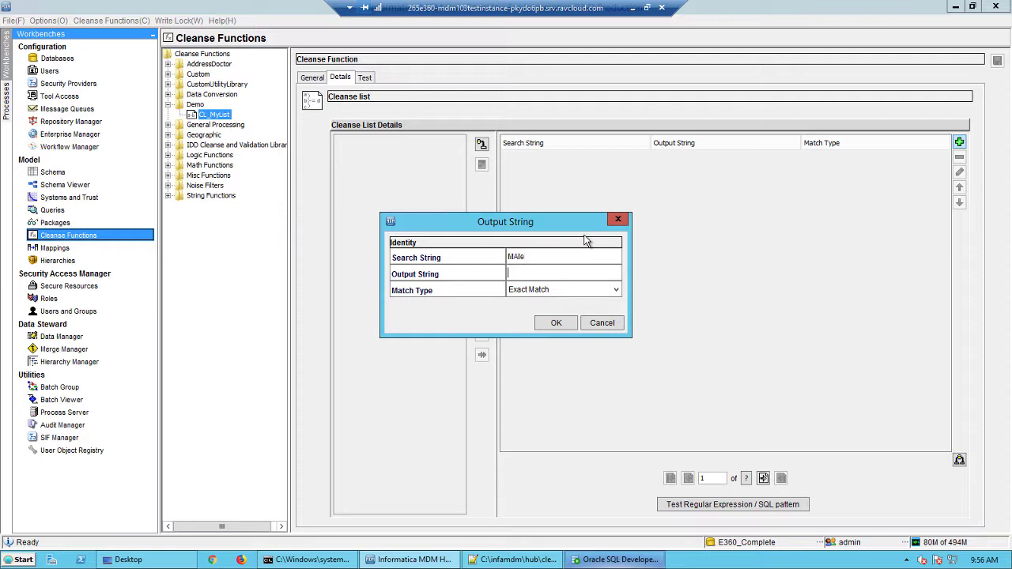
text(Male)
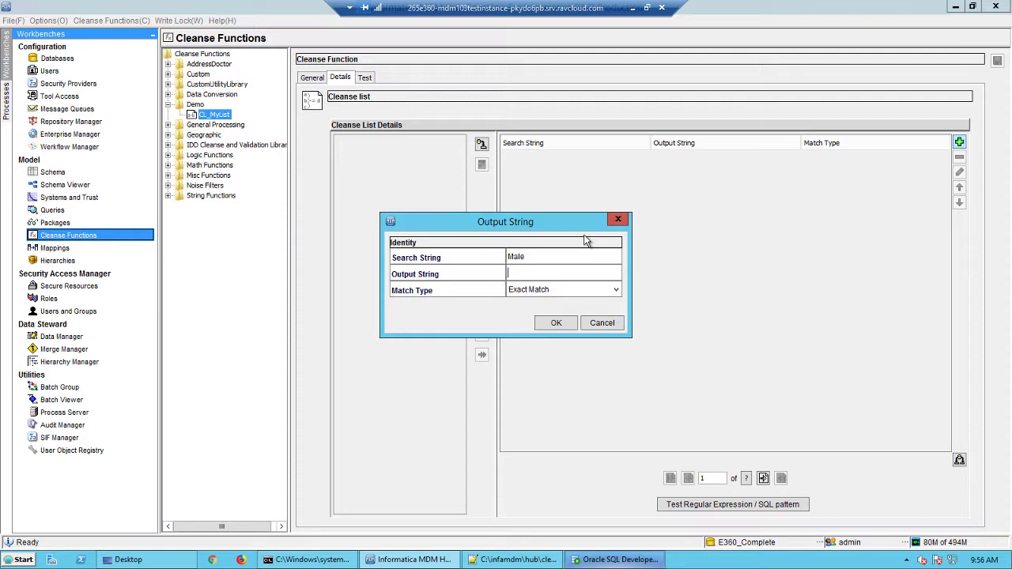
text(M)
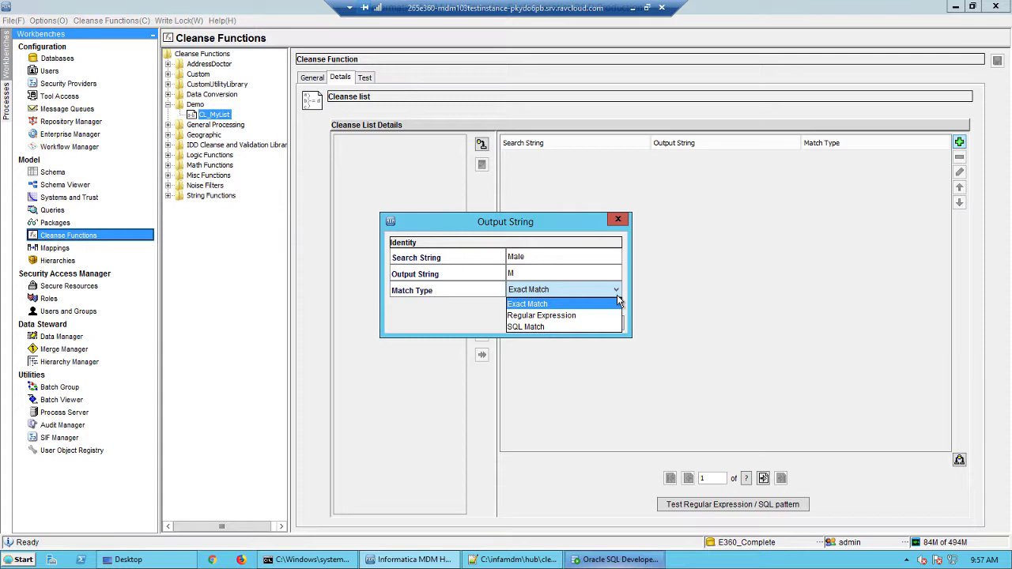
mouse_move(577, 307)
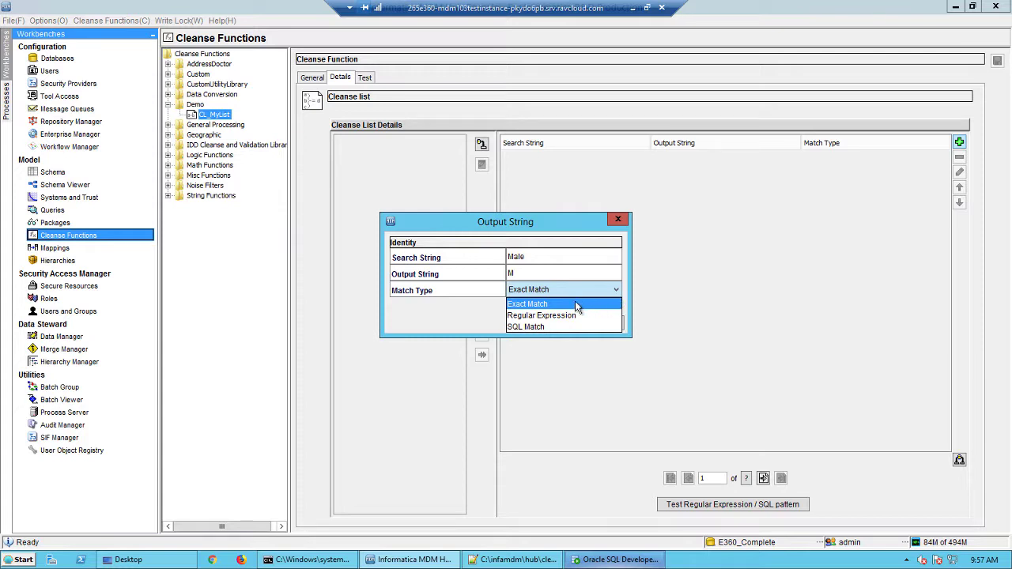
click(527, 304)
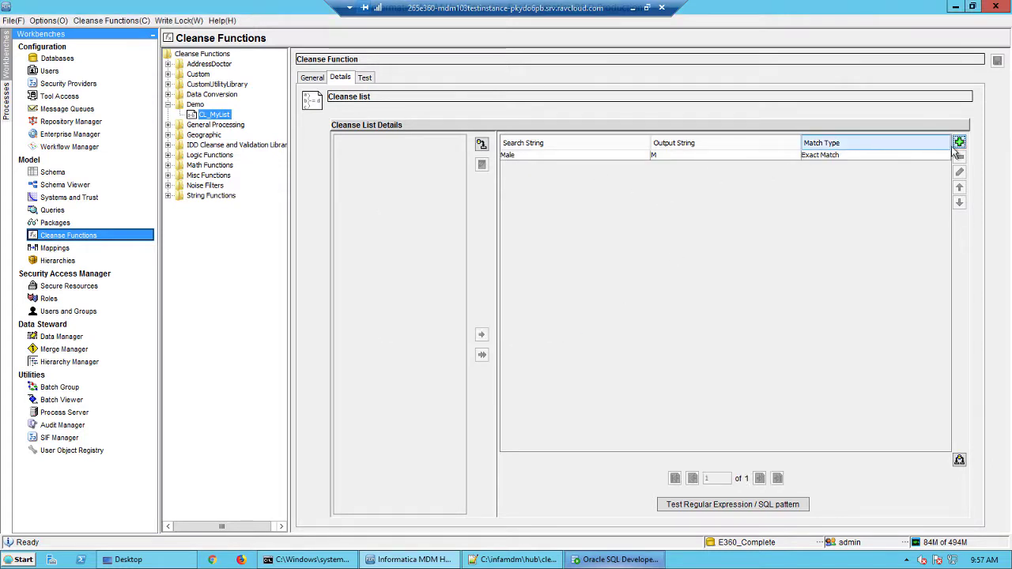
click(959, 142)
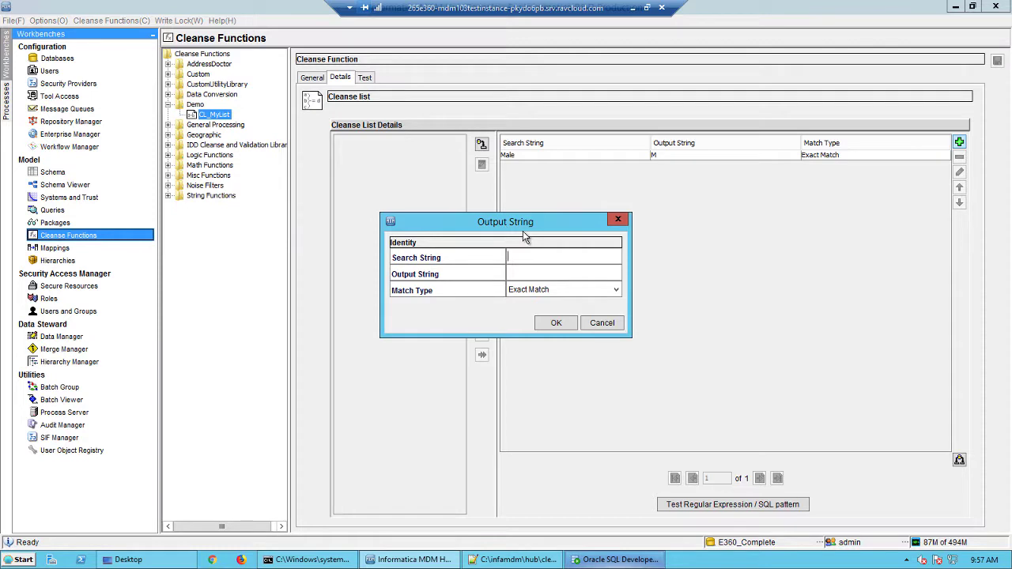
text(MaLe)
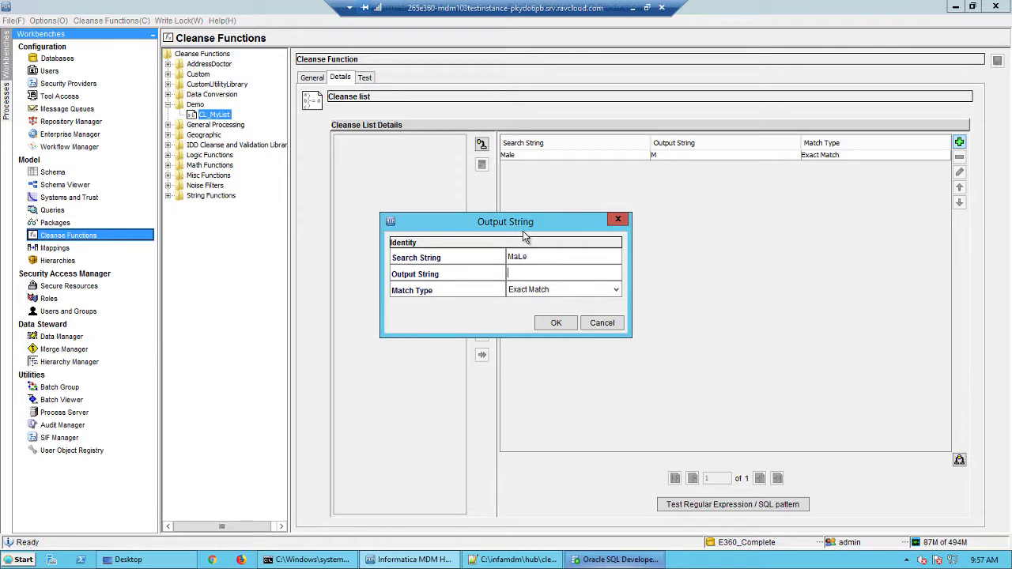
text(M)
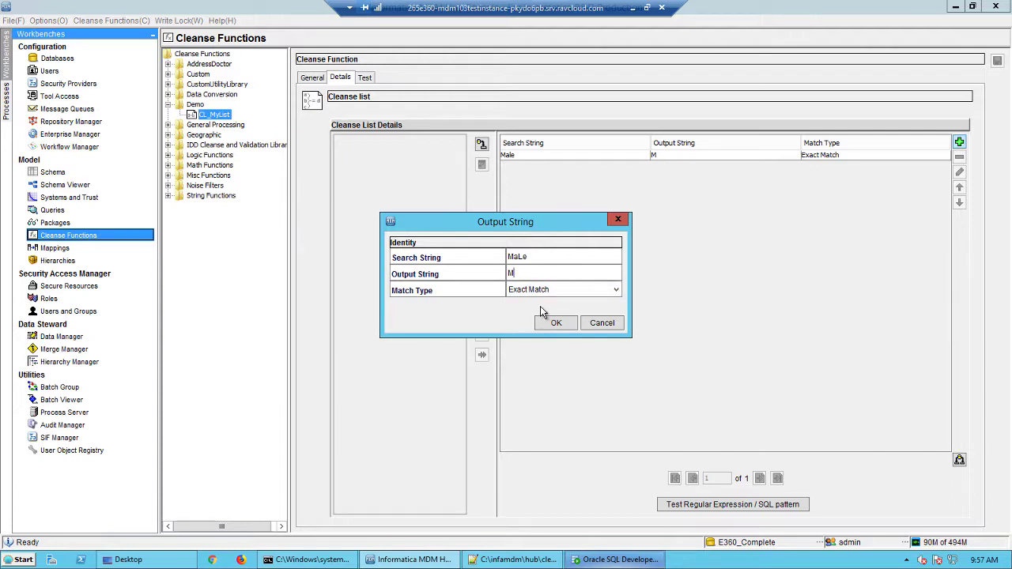
click(556, 323)
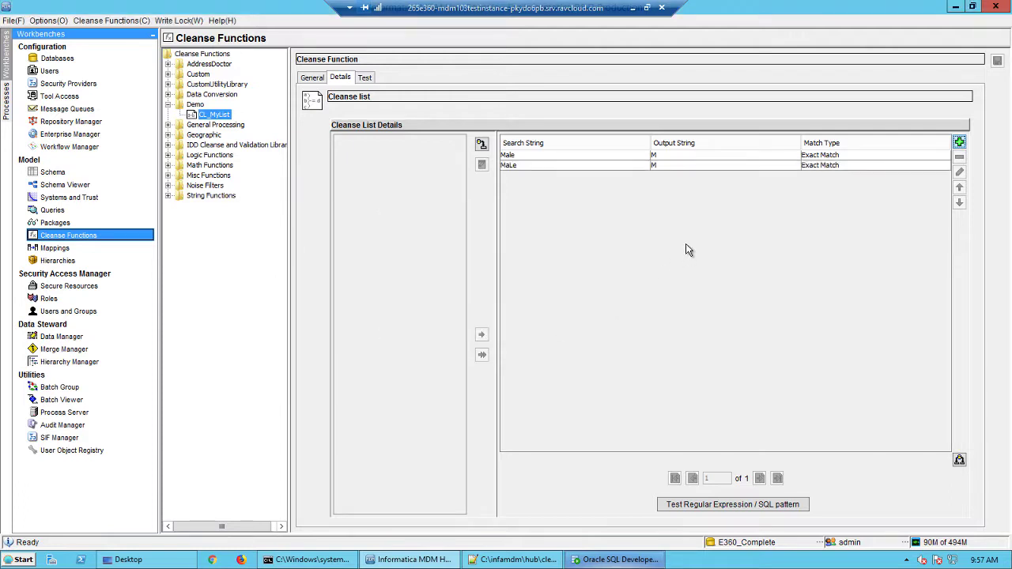
Add an exact-match entry mapping Female to output F.
click(959, 142)
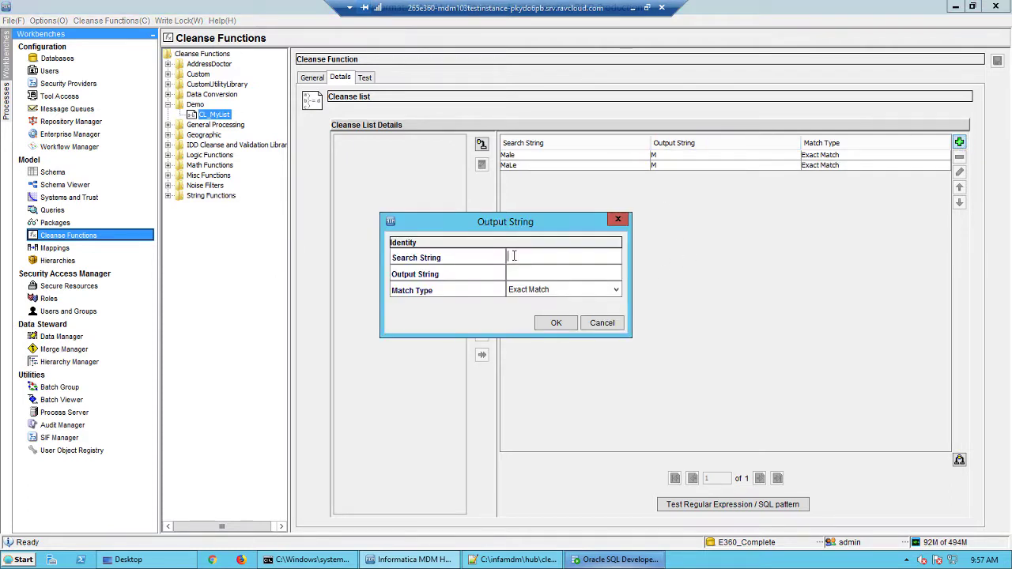
text(Female)
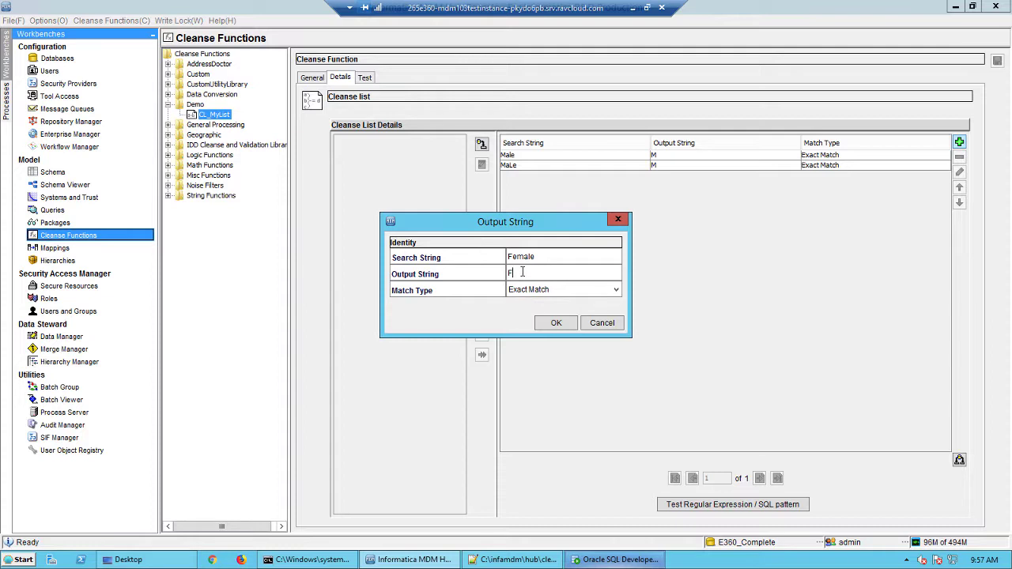
click(556, 323)
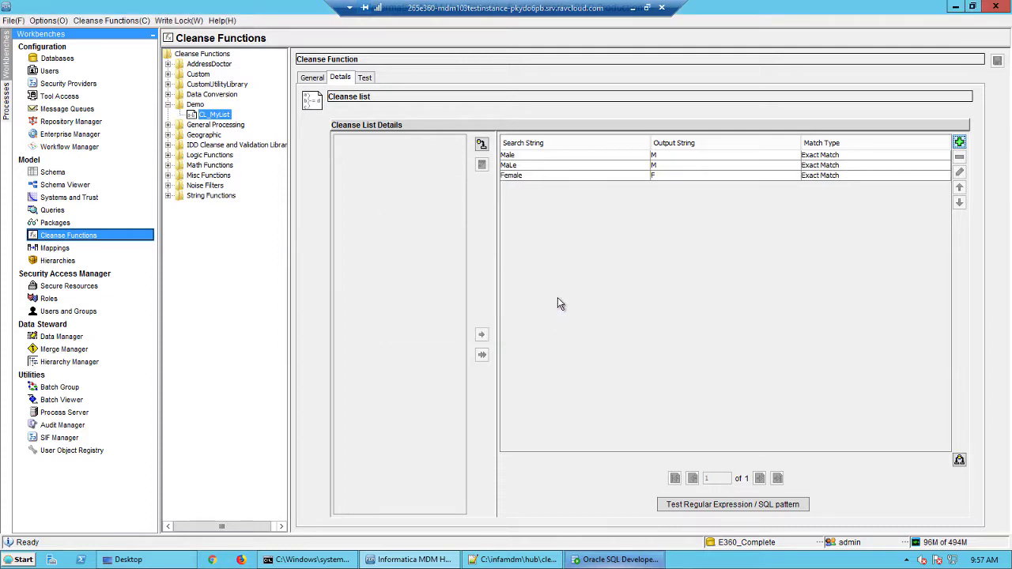
mouse_move(617, 316)
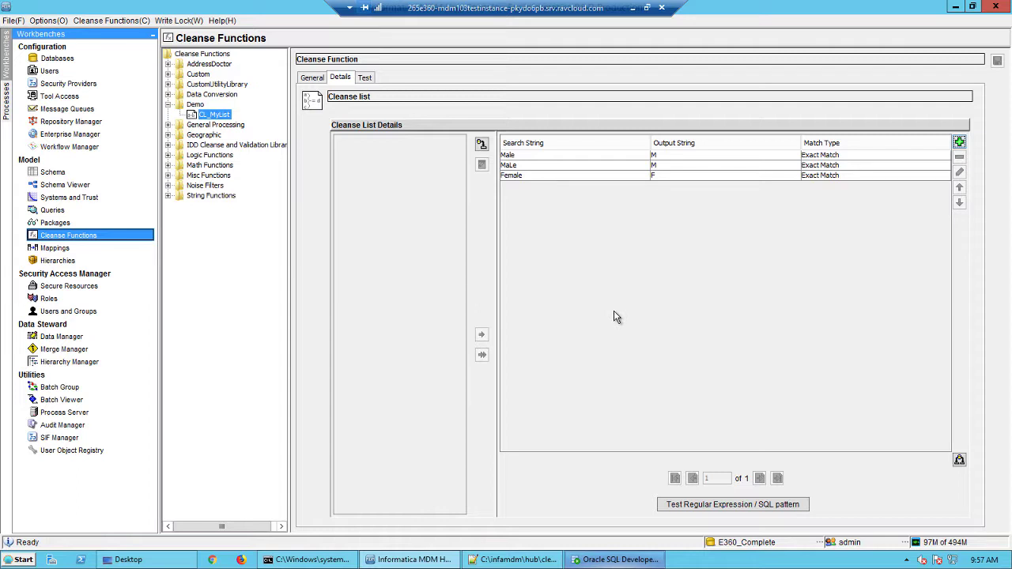
mouse_move(571, 285)
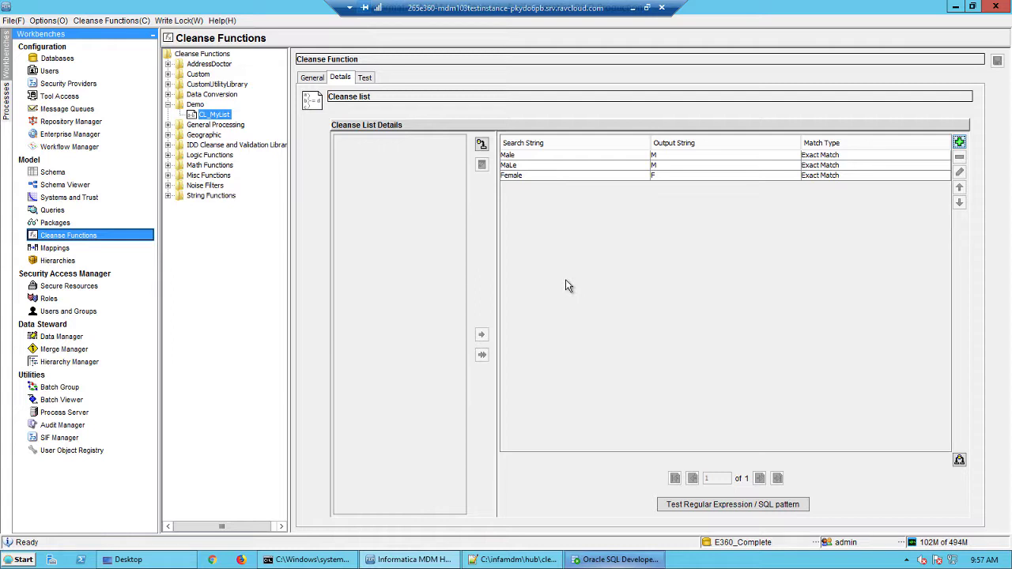
mouse_move(456, 186)
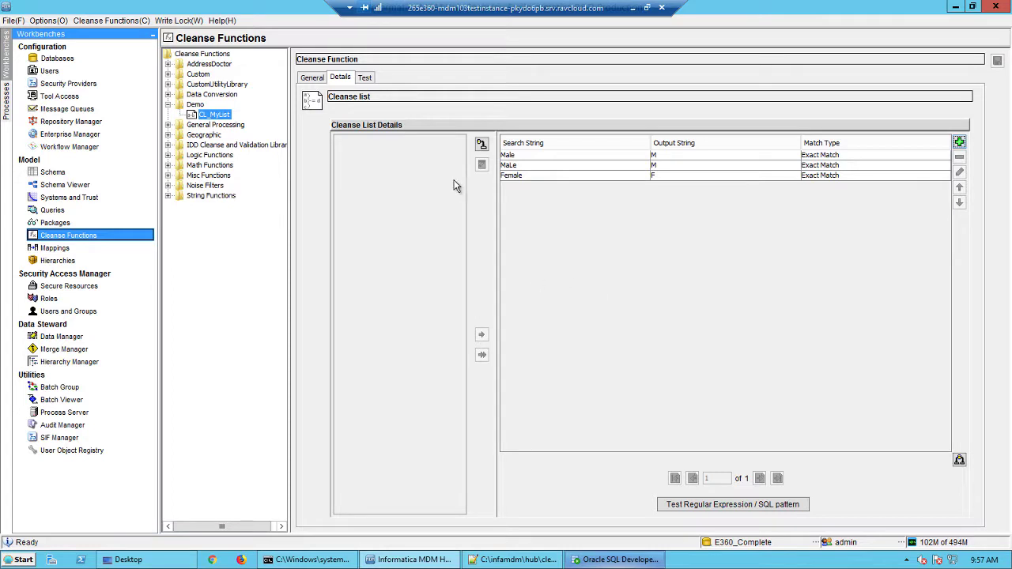
Test CL_MyList with input Male, returning output M, matched M and matchFlag true.
click(364, 75)
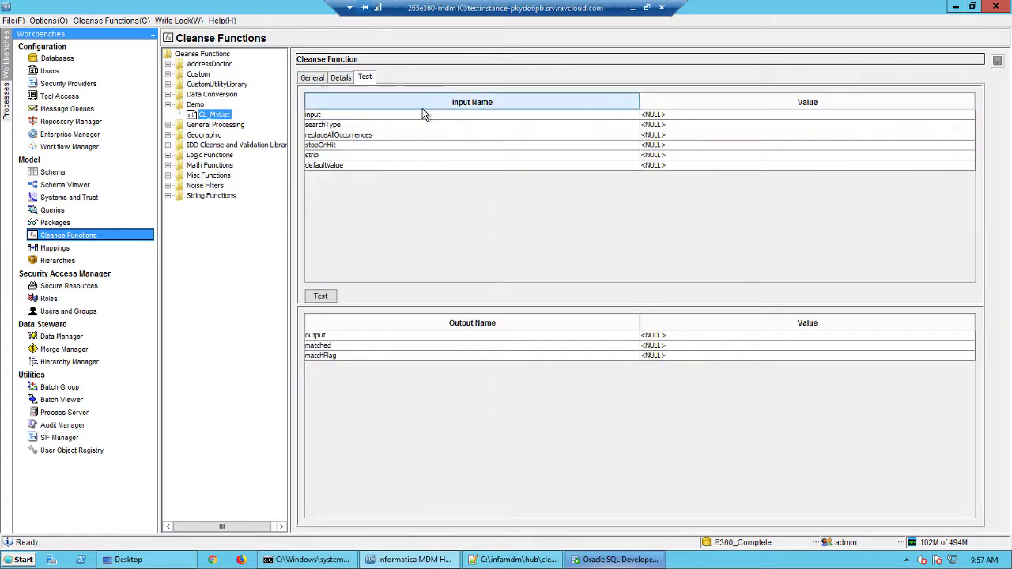
click(807, 114)
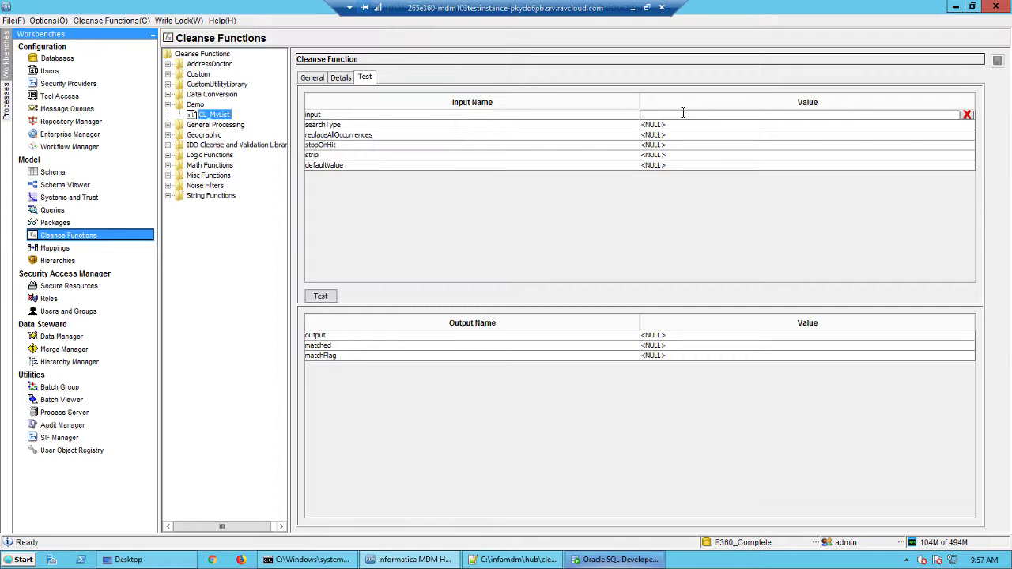
text(Male)
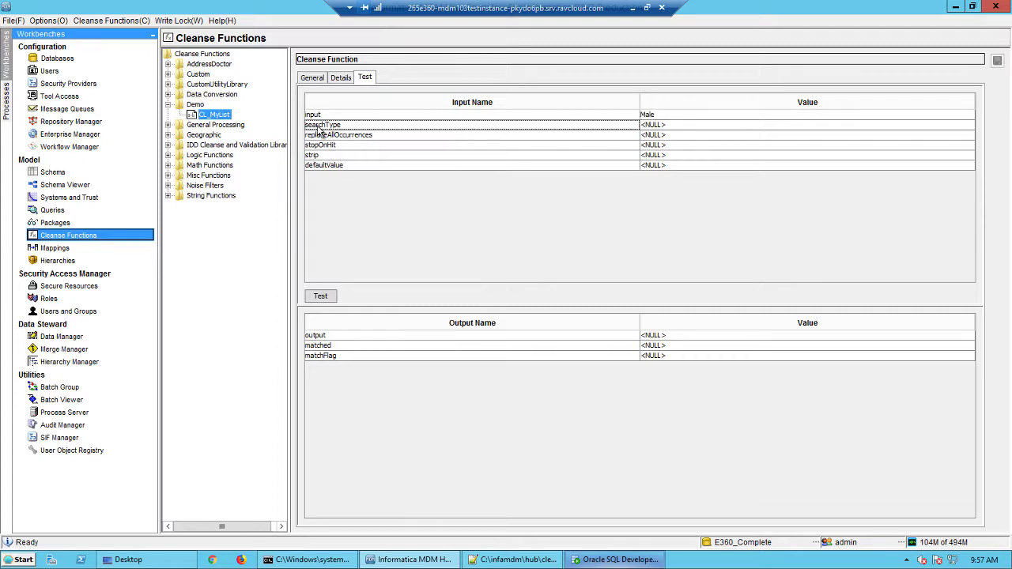
mouse_move(322, 166)
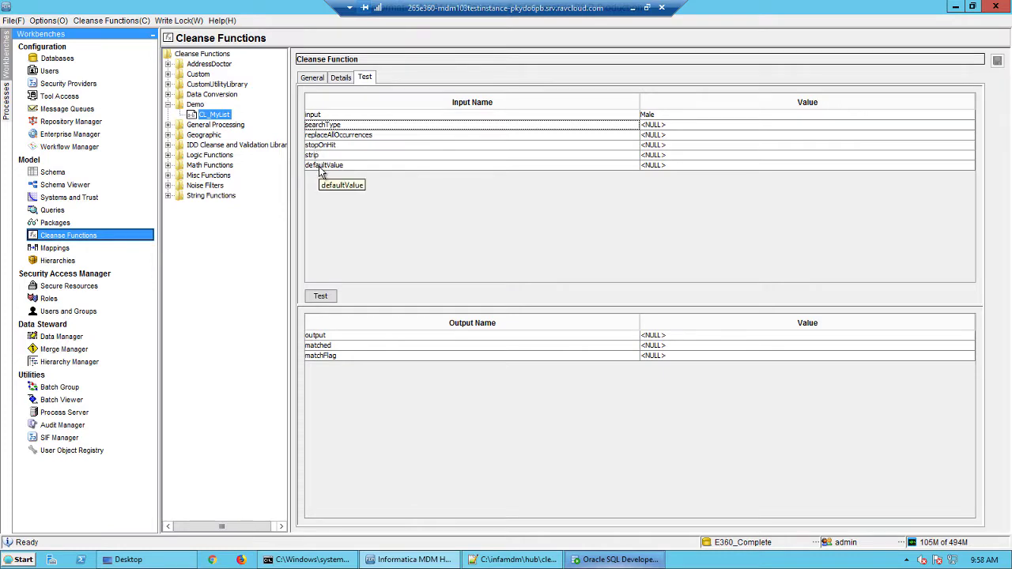
mouse_move(323, 98)
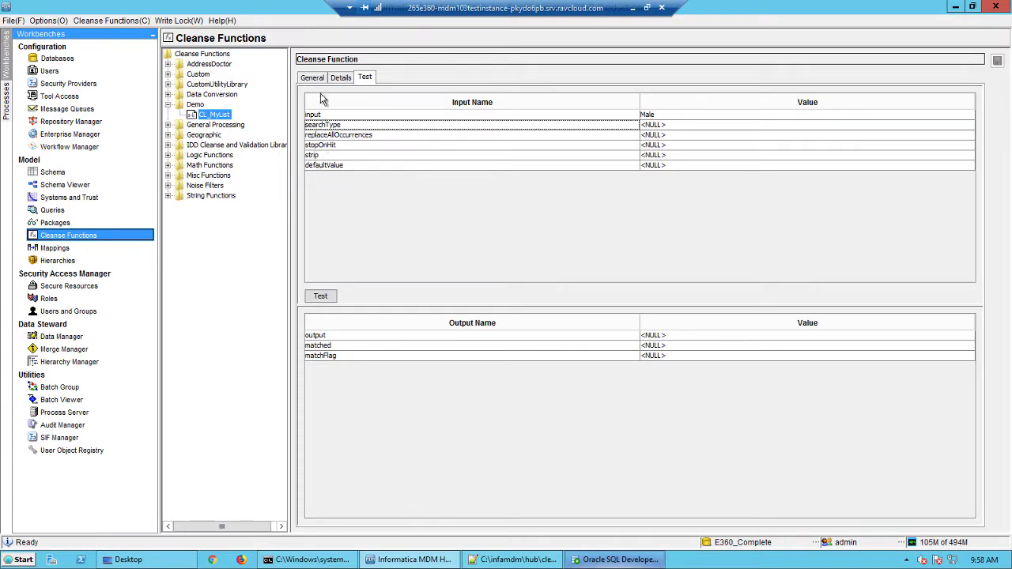
click(312, 76)
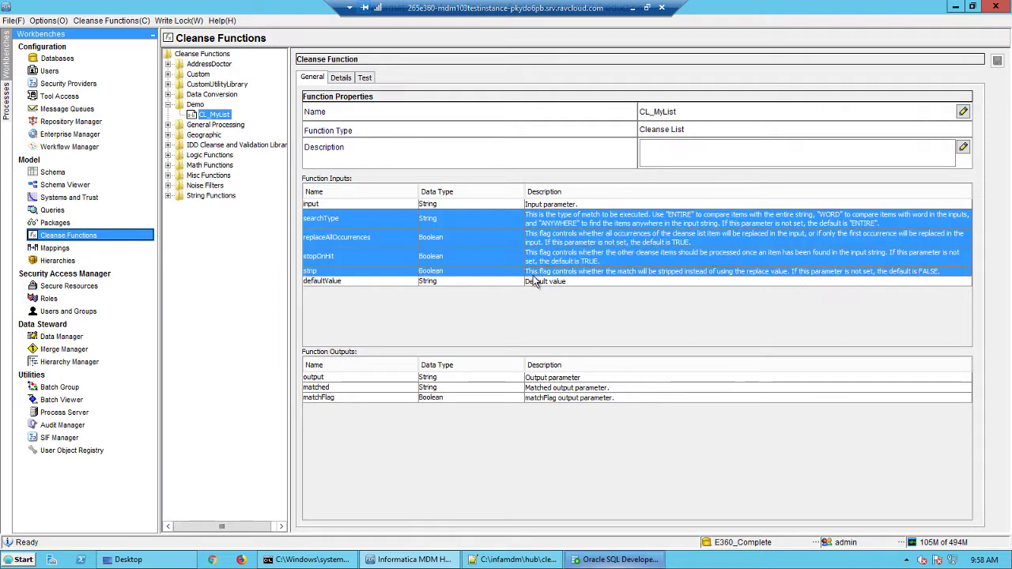
click(364, 76)
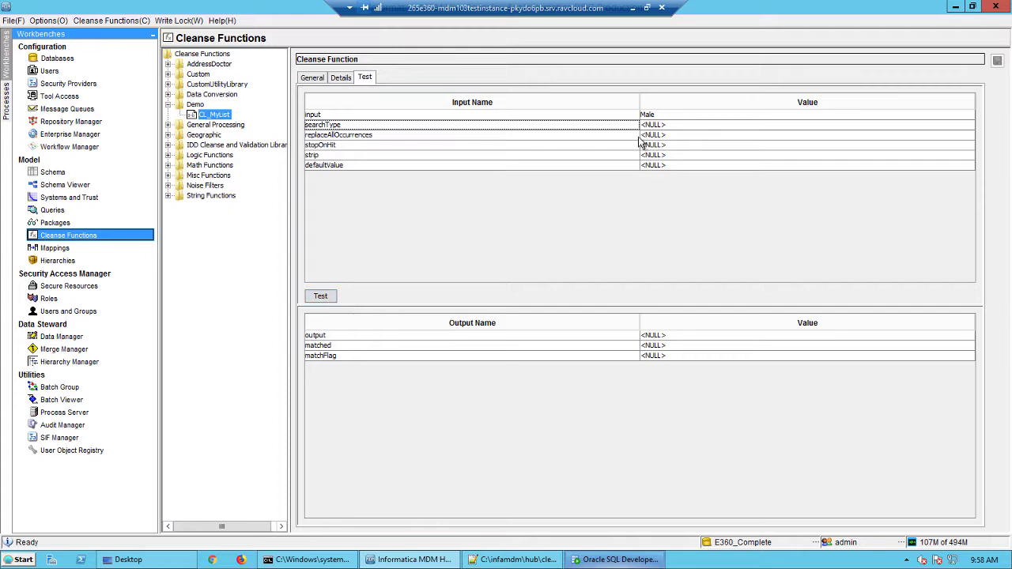
mouse_move(377, 294)
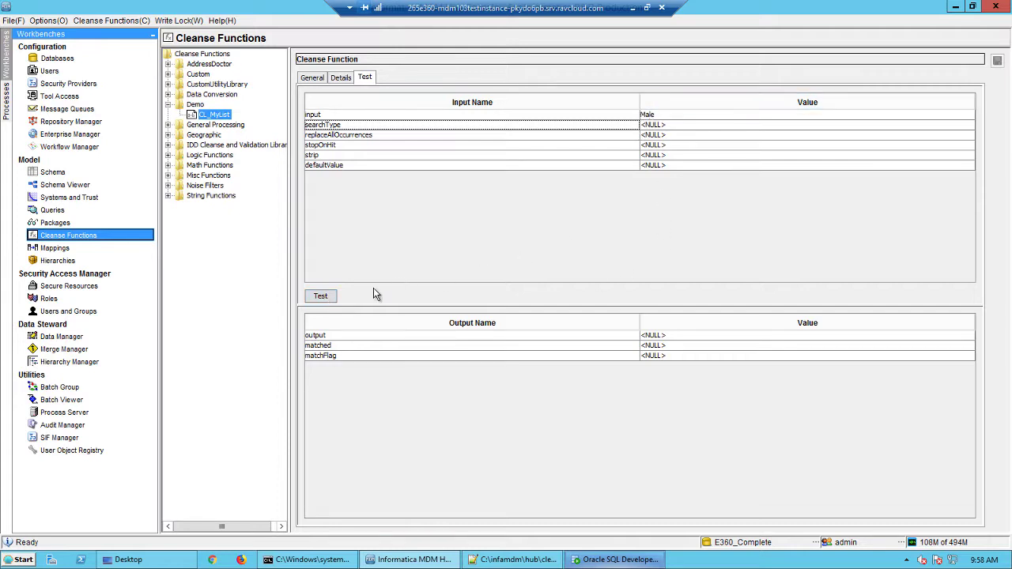
click(320, 296)
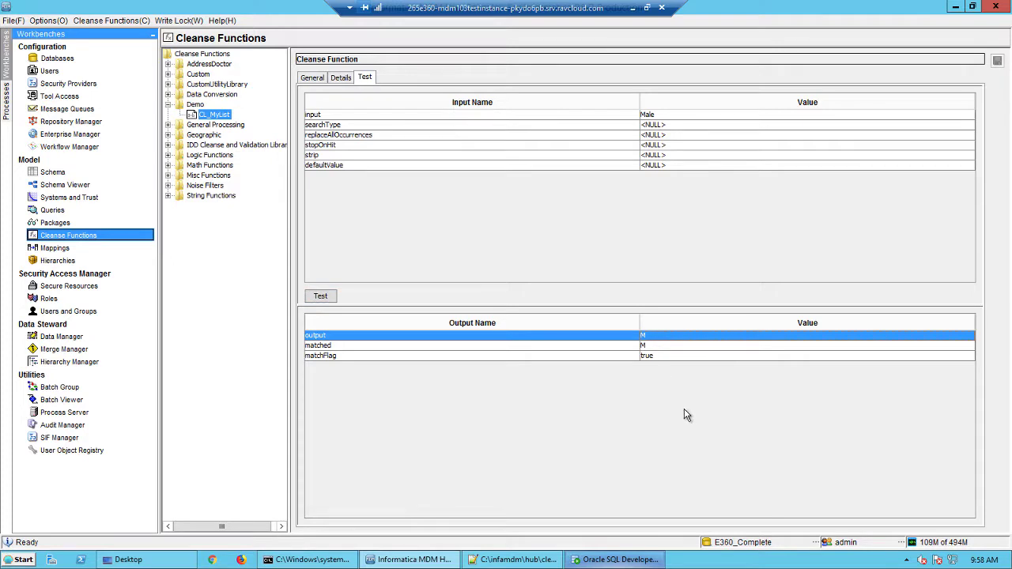
mouse_move(677, 385)
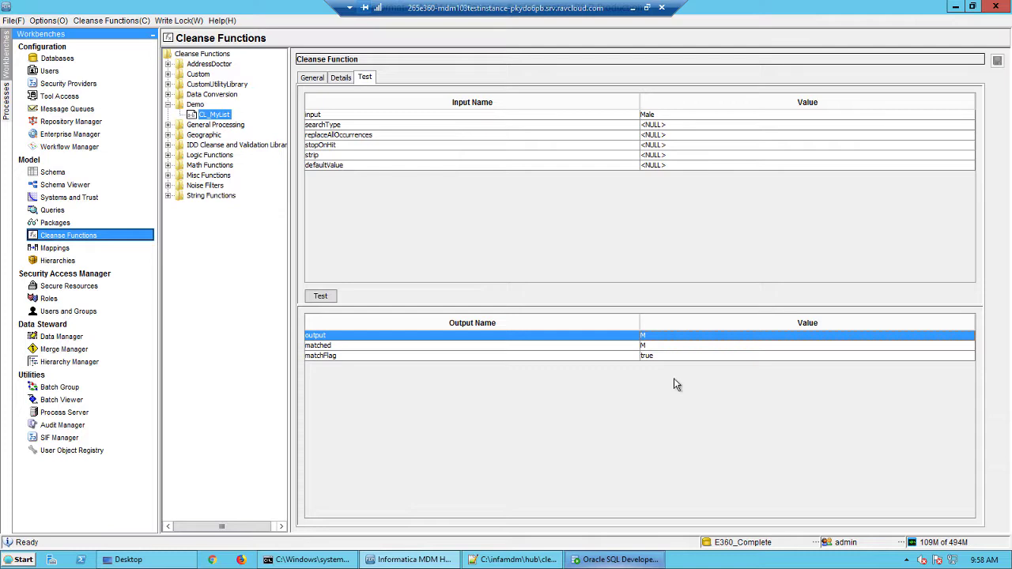
Return to CL_MyList's details and select the first Male to M entry.
click(340, 76)
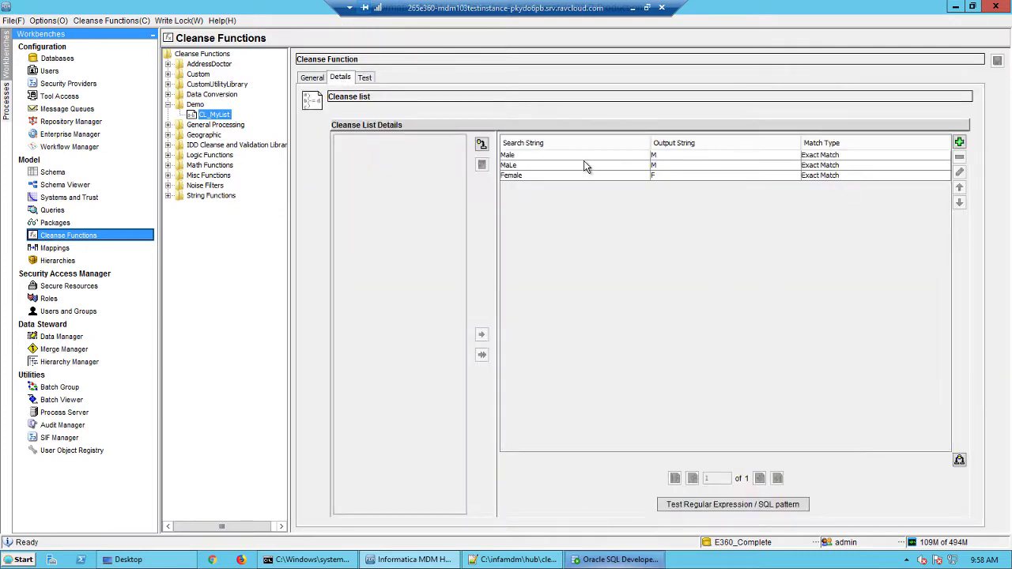
click(522, 155)
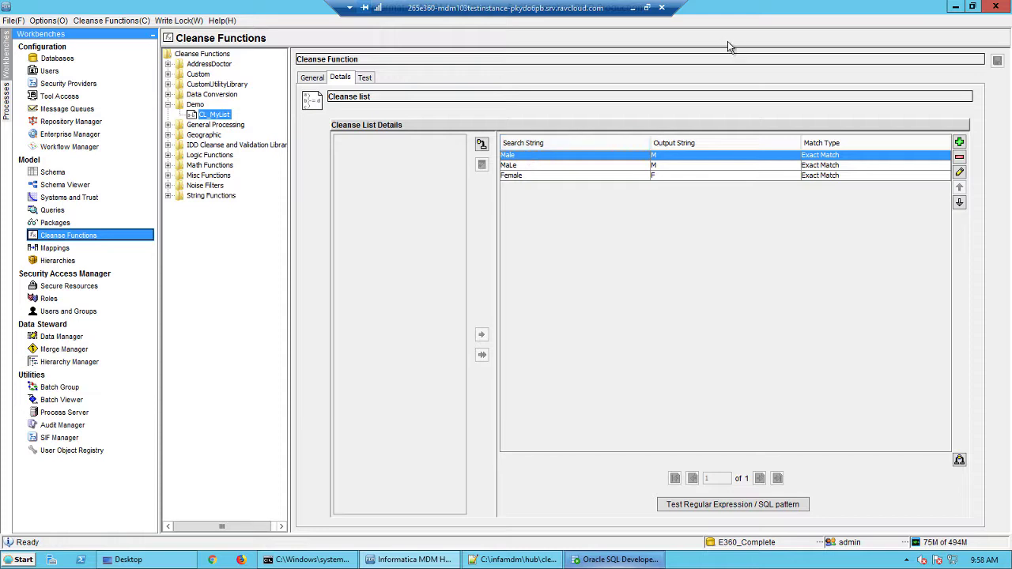
mouse_move(389, 103)
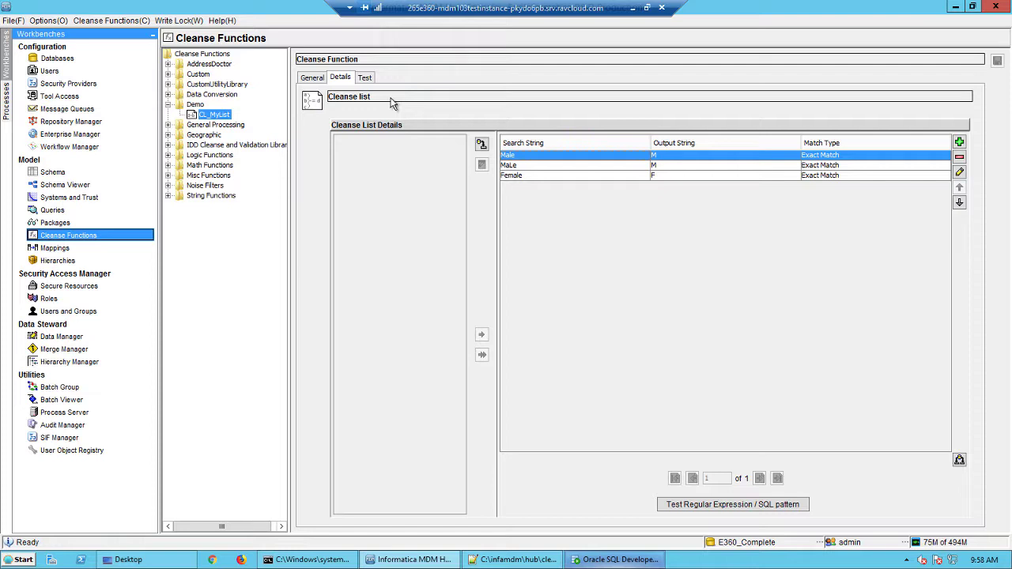
mouse_move(127, 245)
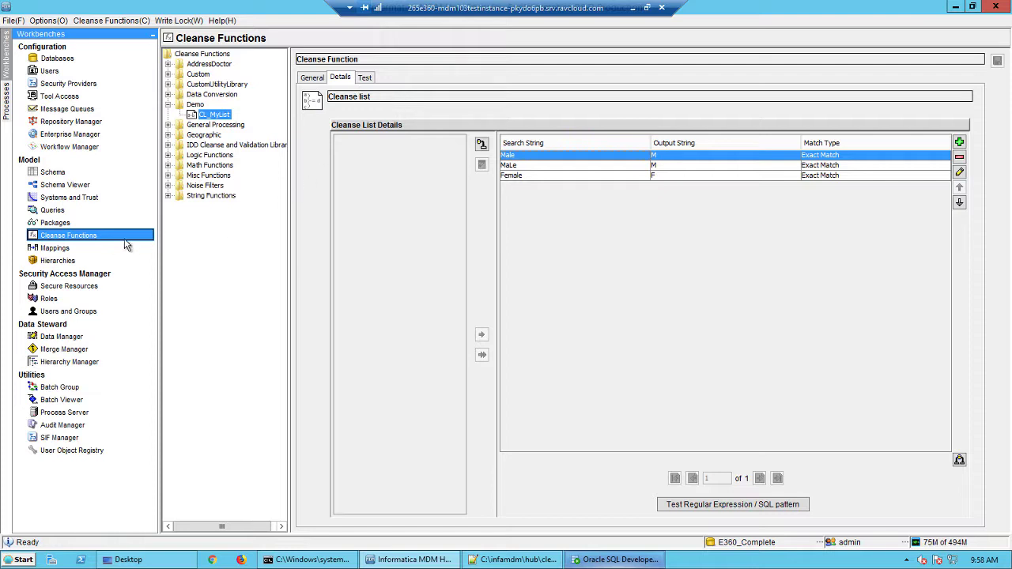
Show the ODI Party mapping diagram in the Mappings tool and bring up its add options.
click(56, 246)
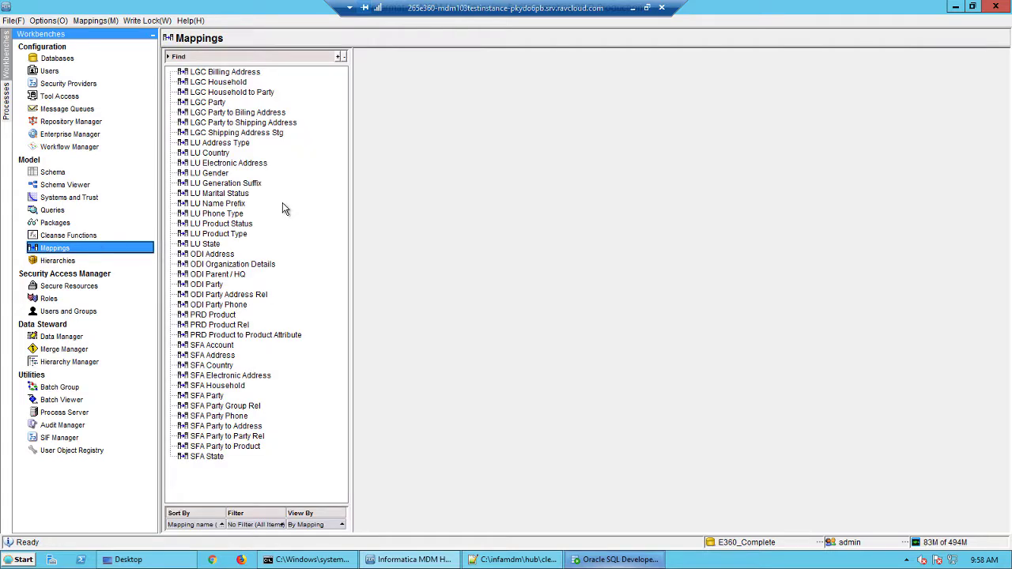
mouse_move(239, 203)
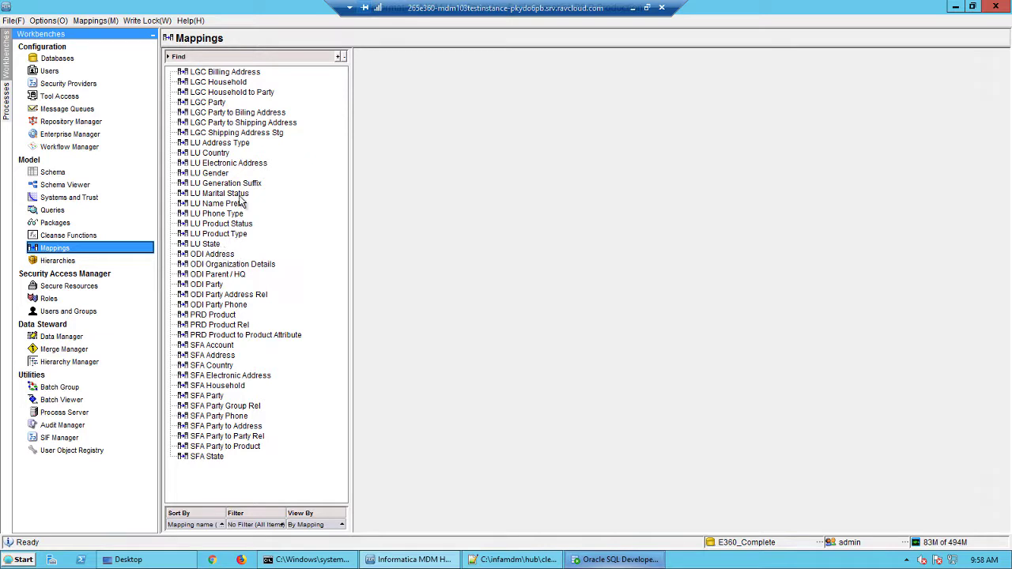
mouse_move(206, 289)
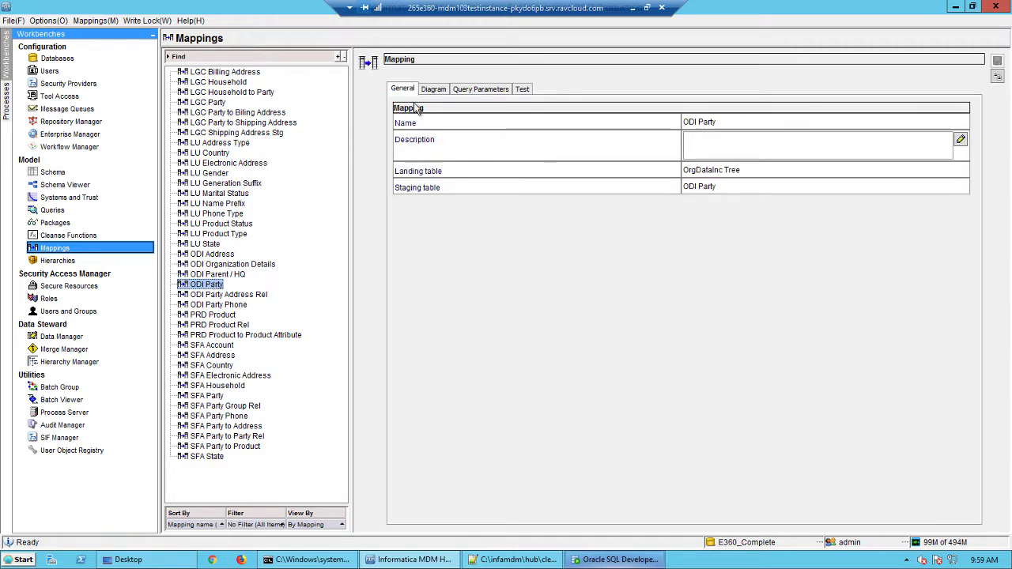
click(434, 89)
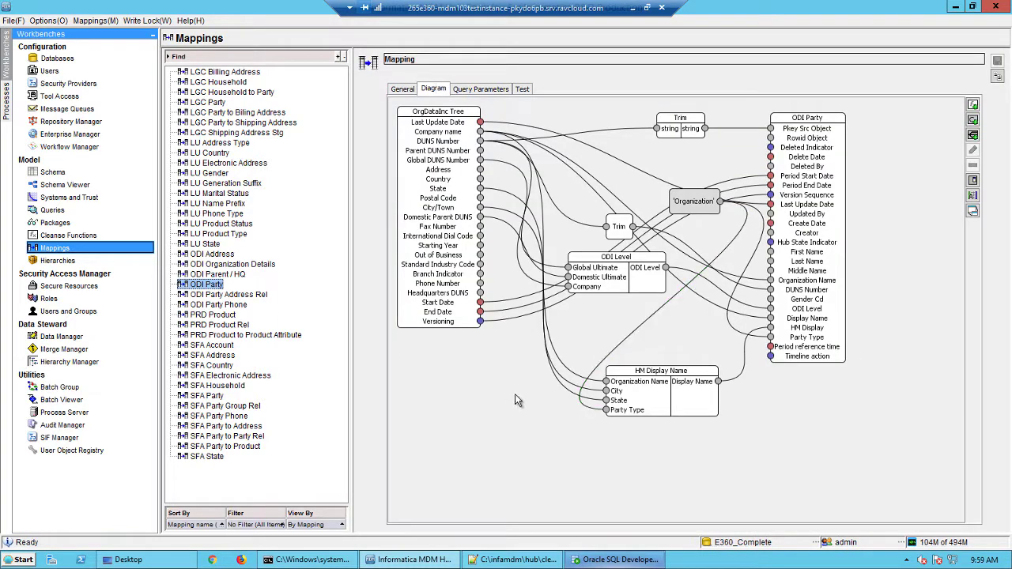
click(147, 19)
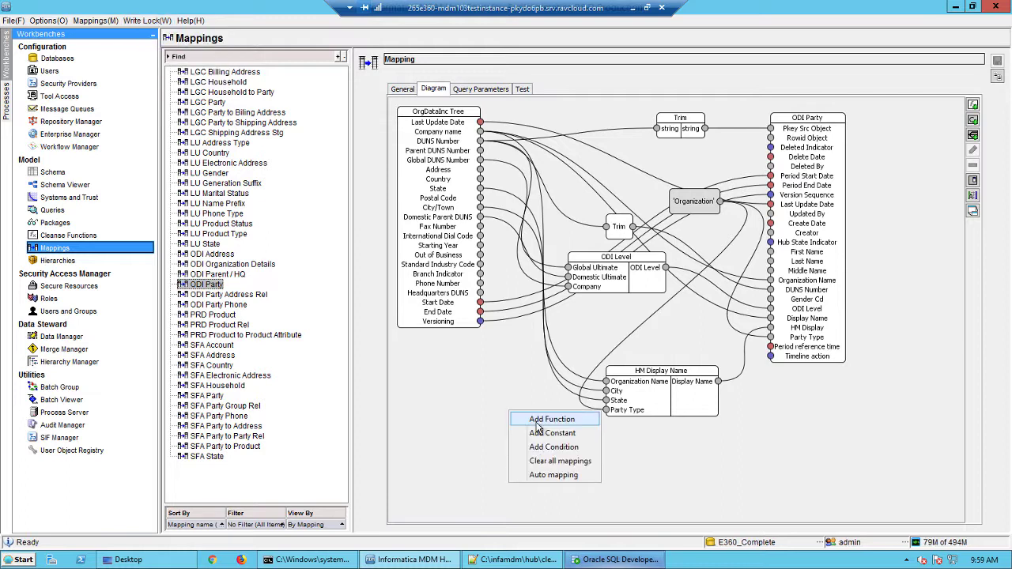
Add the CL_MyList function from the Demo library to the ODI Party diagram.
click(550, 419)
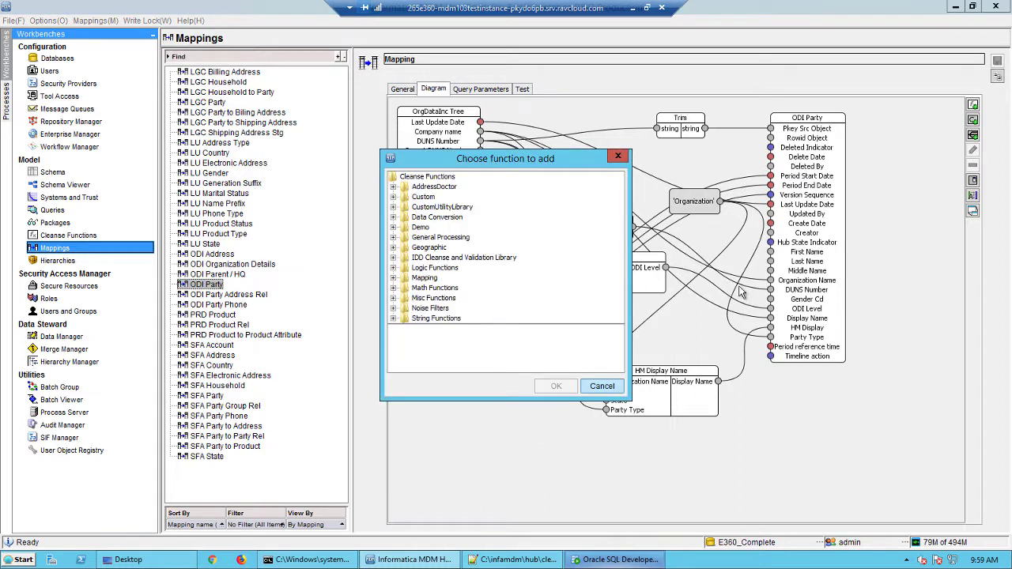
click(392, 228)
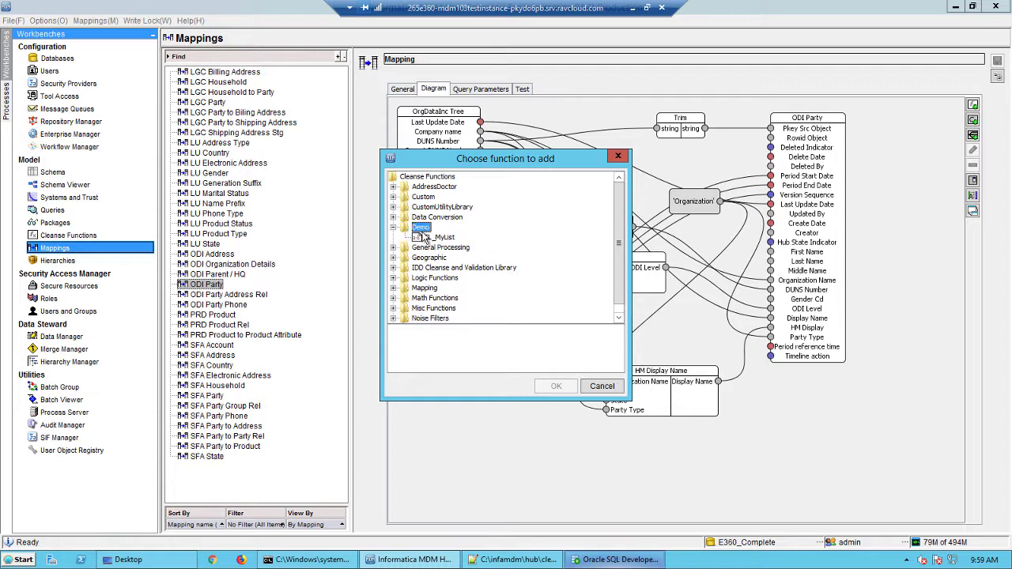
click(440, 238)
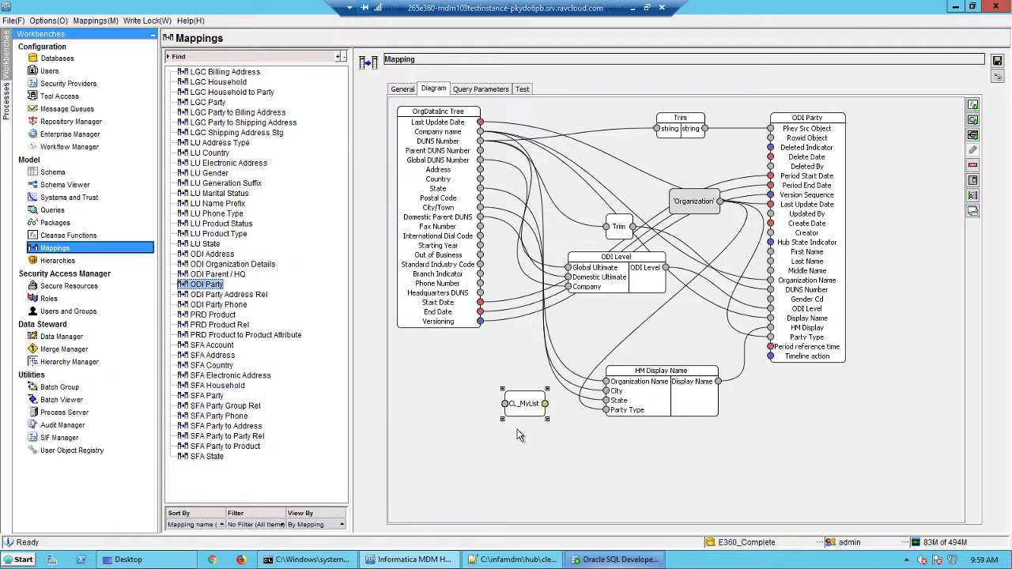
mouse_move(529, 417)
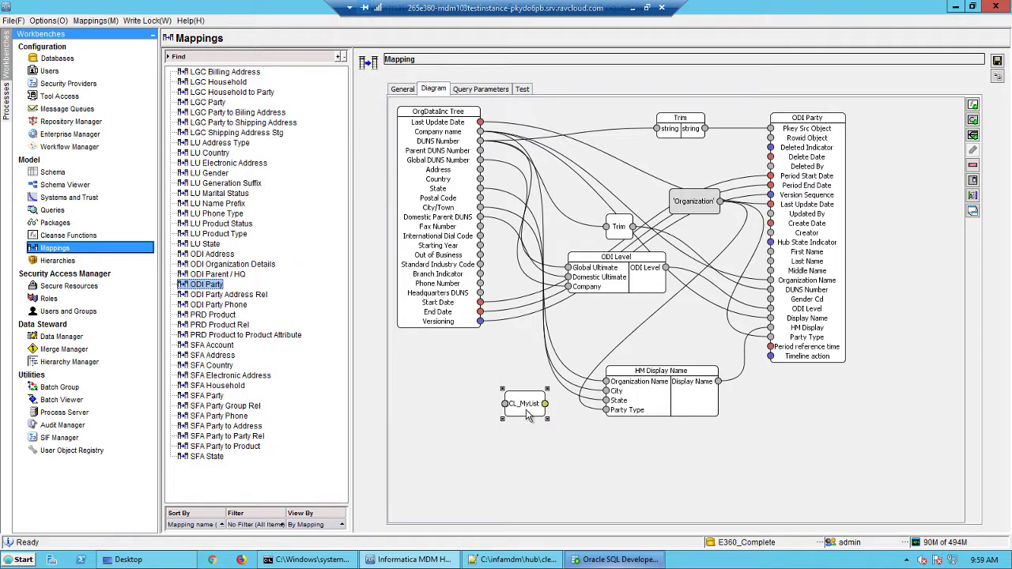